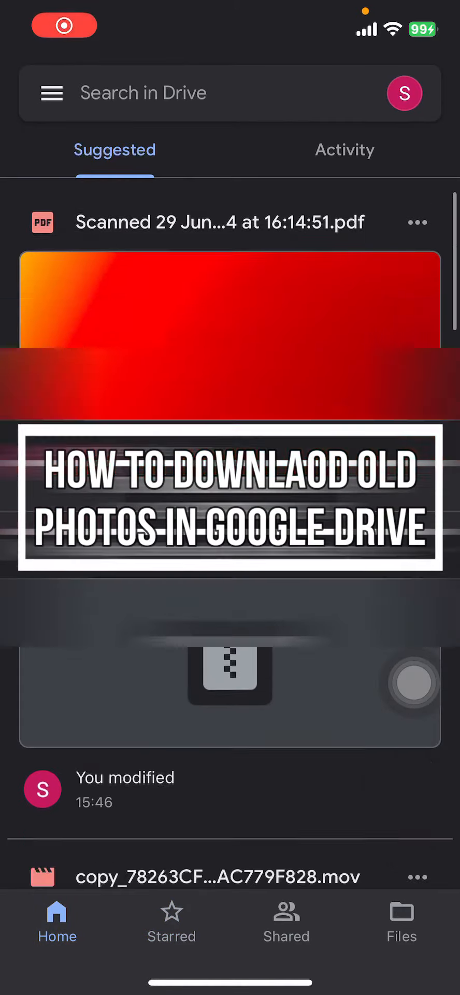
Step: Scroll through the Suggested list on Home, then switch to Starred showing IMG_5607–IMG_5609
scroll(down, 3)
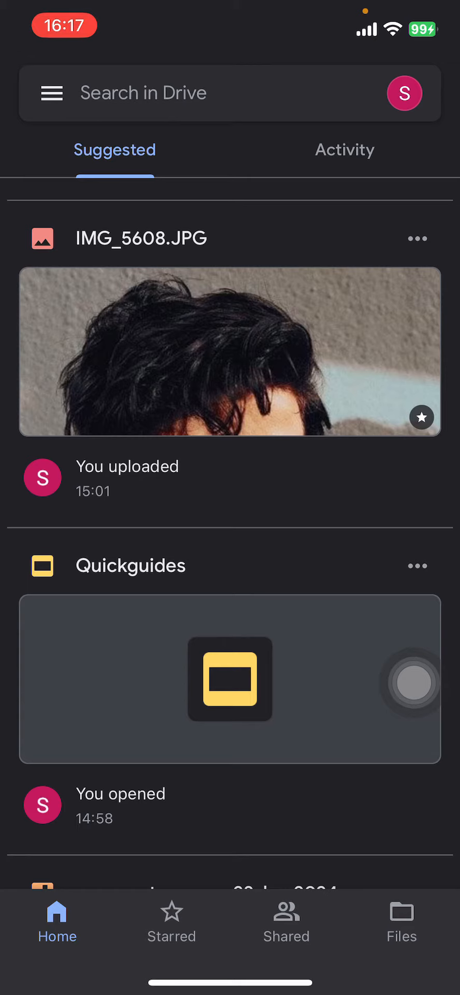
scroll(down, 3)
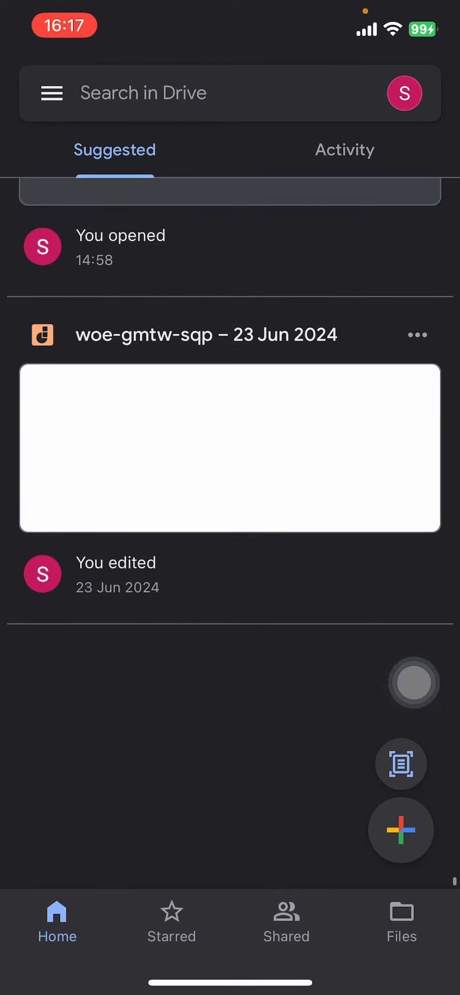
scroll(down, 3)
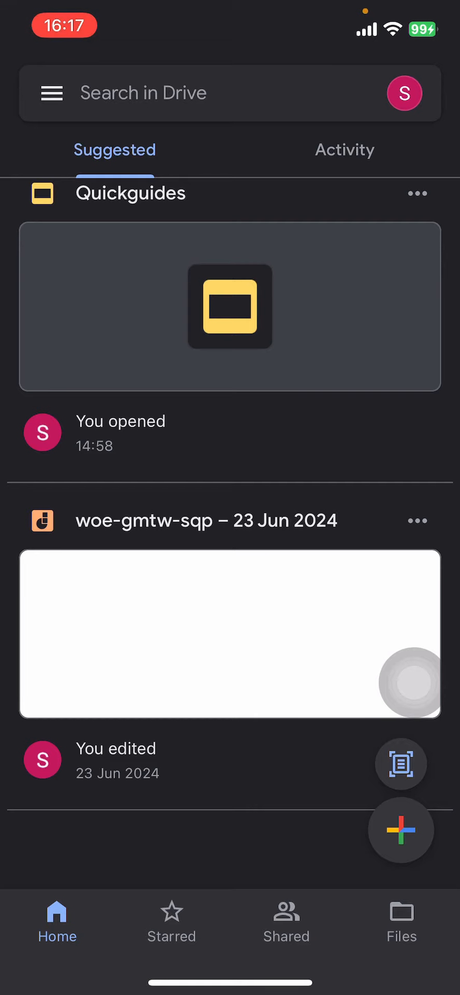
click(172, 918)
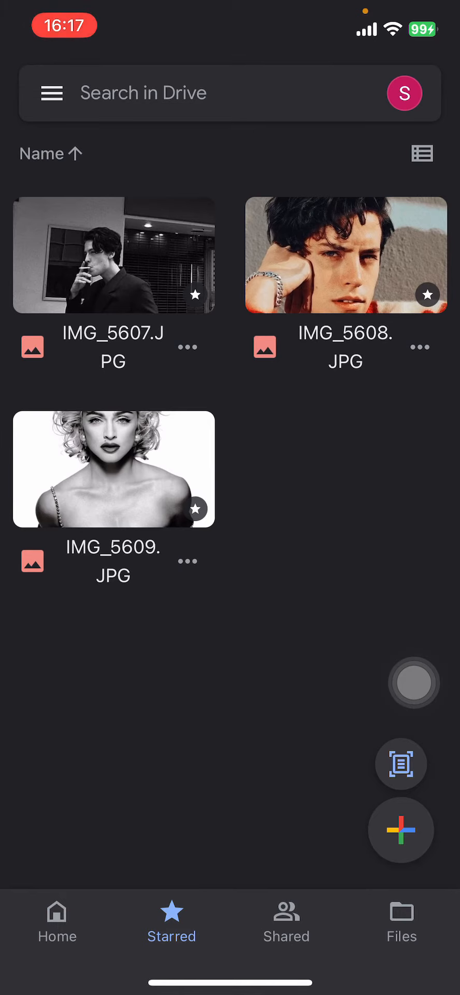
Step: Select the starred photos and bring up the actions menu for the selection
click(346, 255)
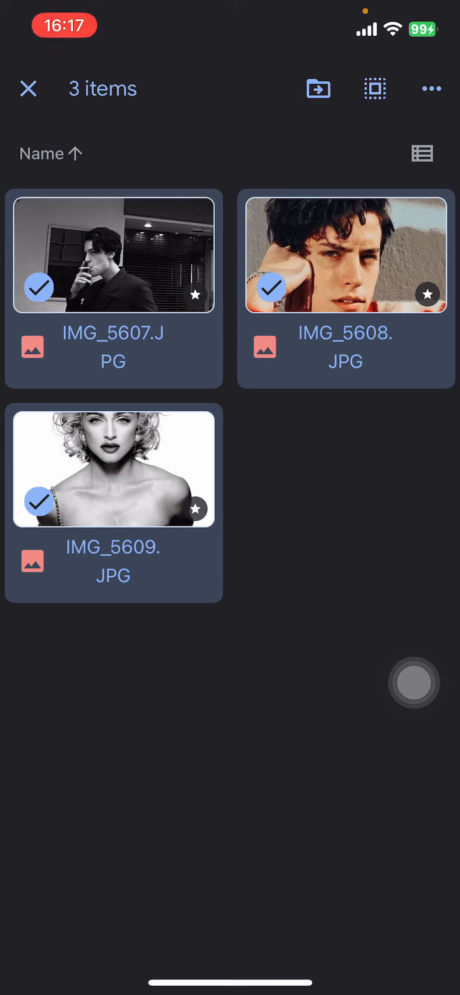
click(432, 88)
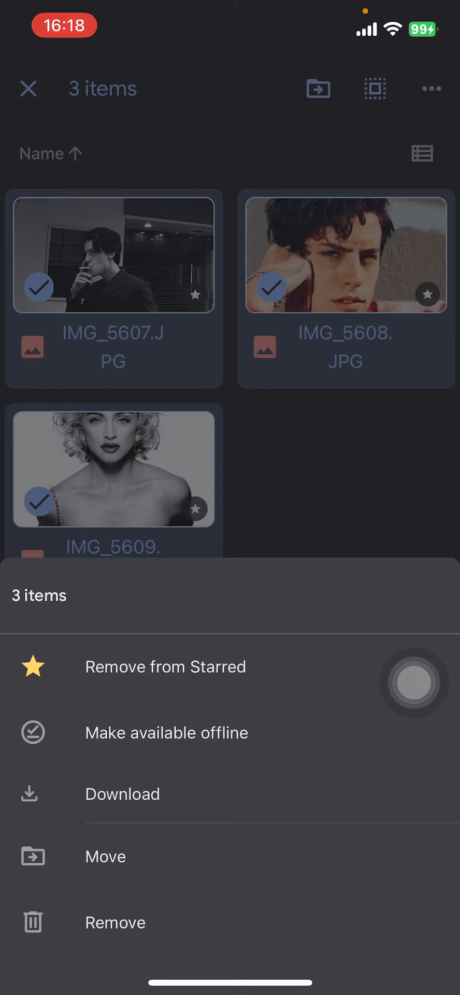
Step: Choose Download so the 3 selected photos start saving to Photos
click(123, 793)
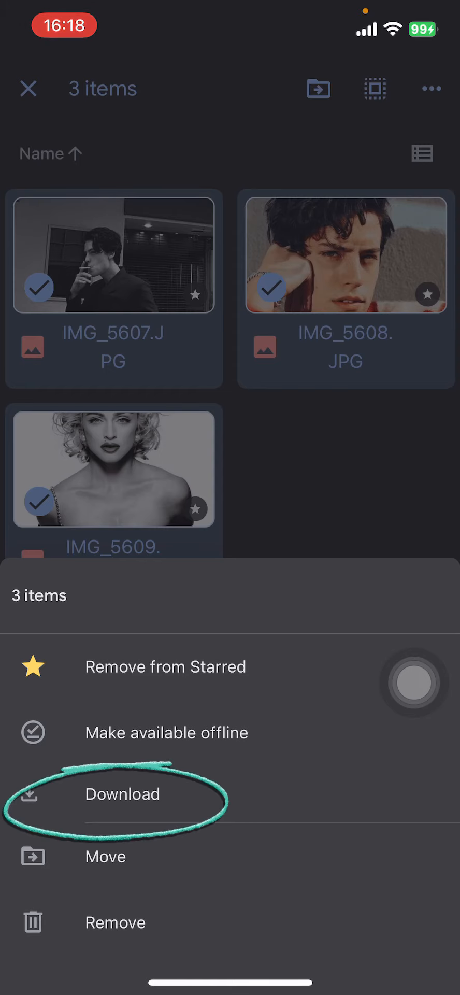
click(123, 794)
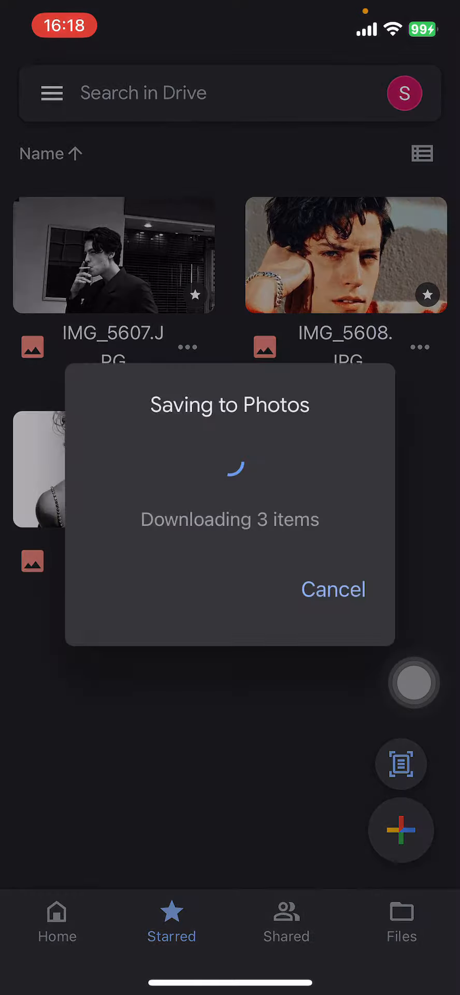